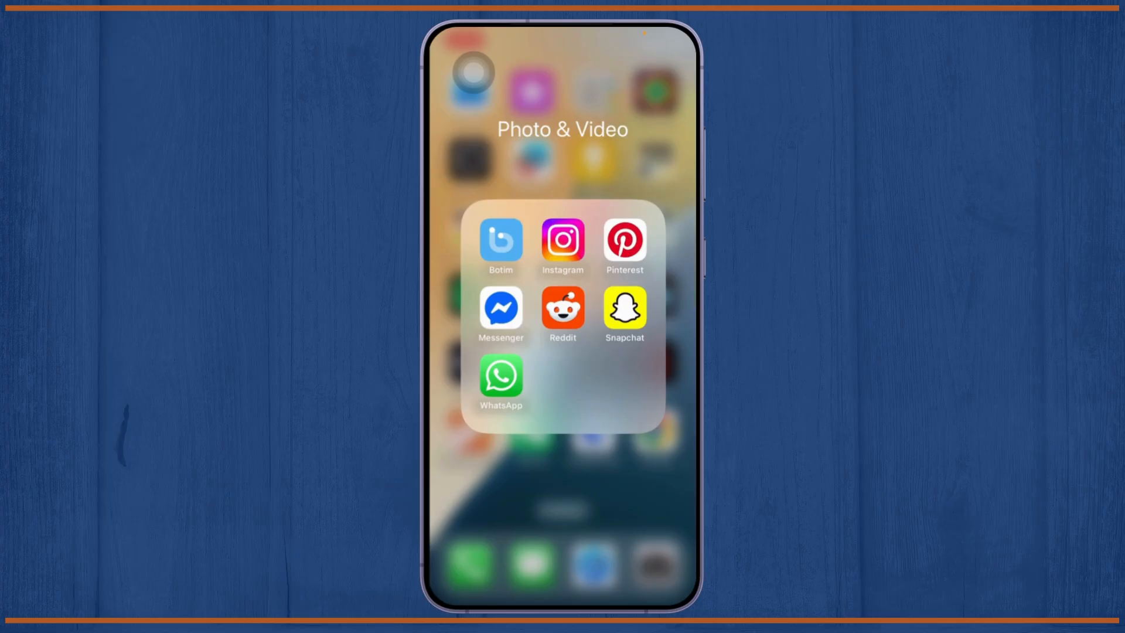
- Dismiss the Photo & Video folder to show the full Home Screen
{"action": "left_click", "coordinate": [561, 488]}
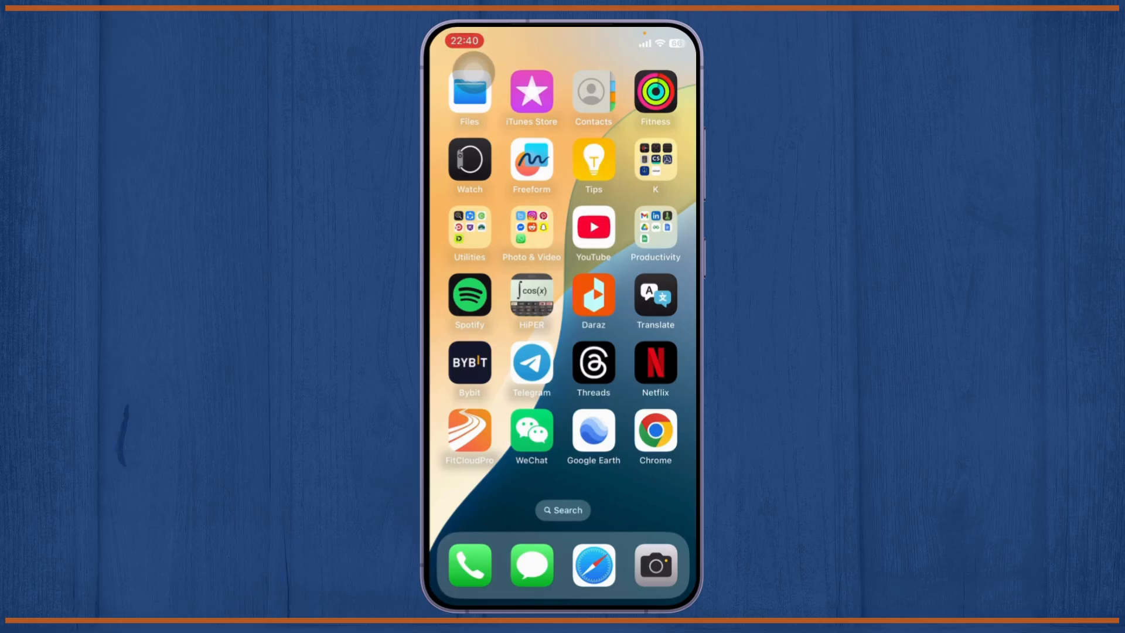
- Launch Safari from the dock and search Google for 'instagram support'
{"action": "left_click", "coordinate": [592, 566]}
{"action": "type", "text": "ins"}
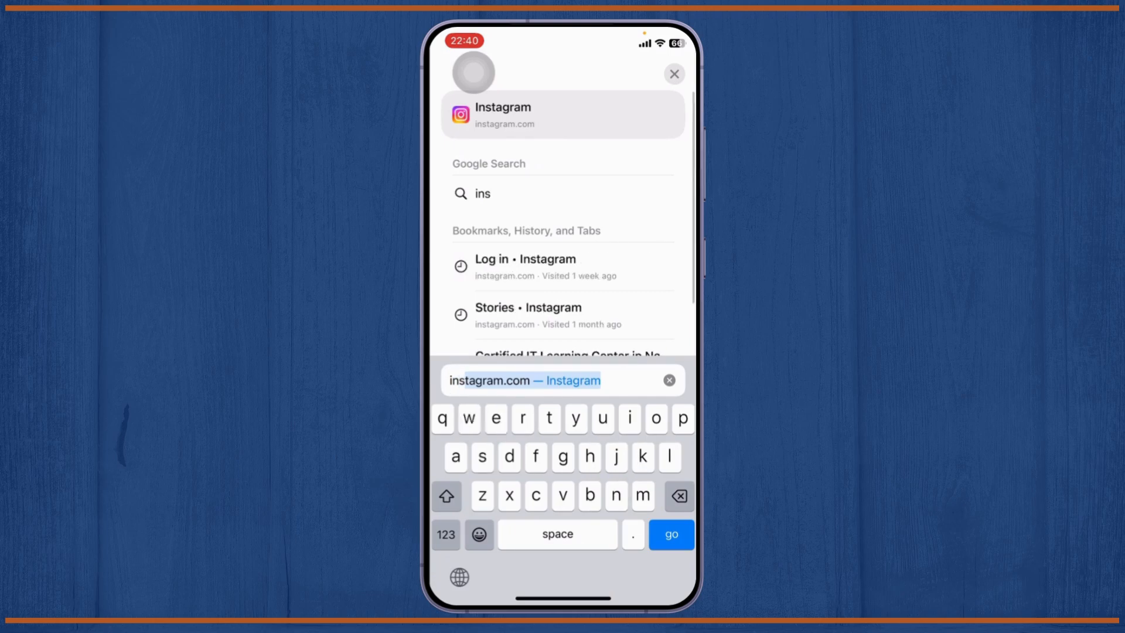
{"action": "type", "text": "tagram.support"}
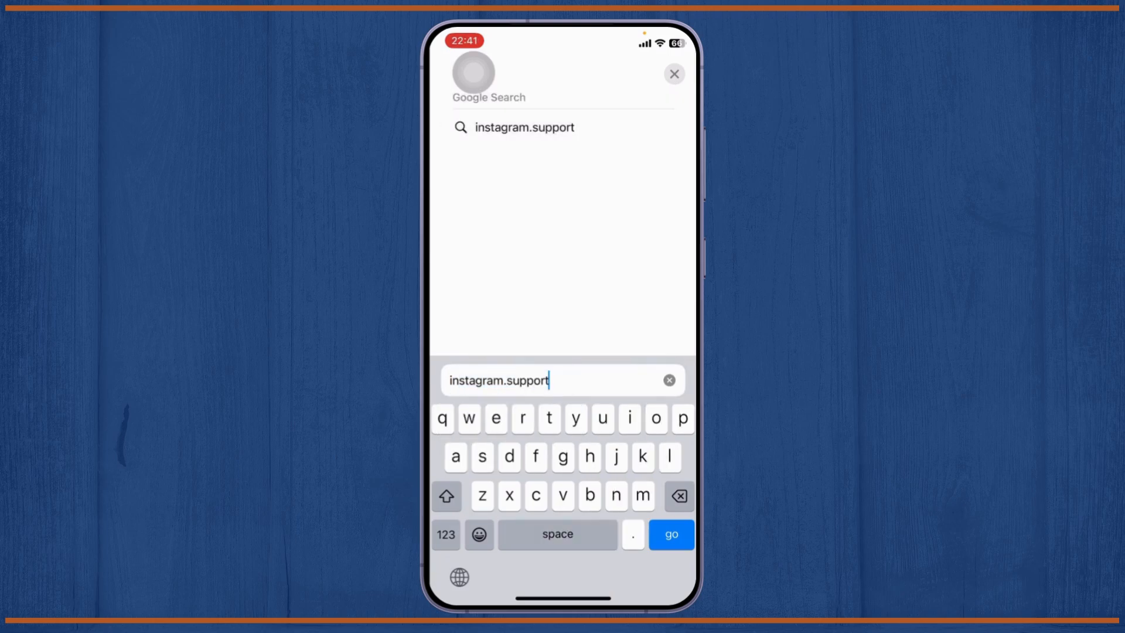
{"action": "left_click", "coordinate": [671, 534]}
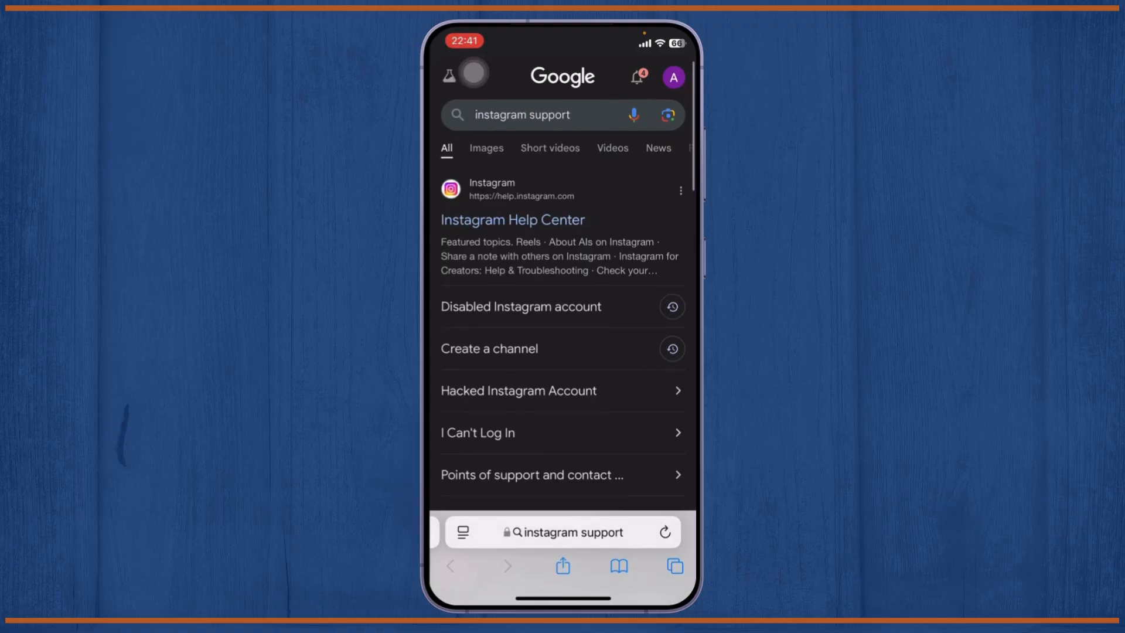
- Go to the Instagram Help Centre result and activate its 'Search help articles' field showing suggested topics
{"action": "left_click", "coordinate": [512, 220]}
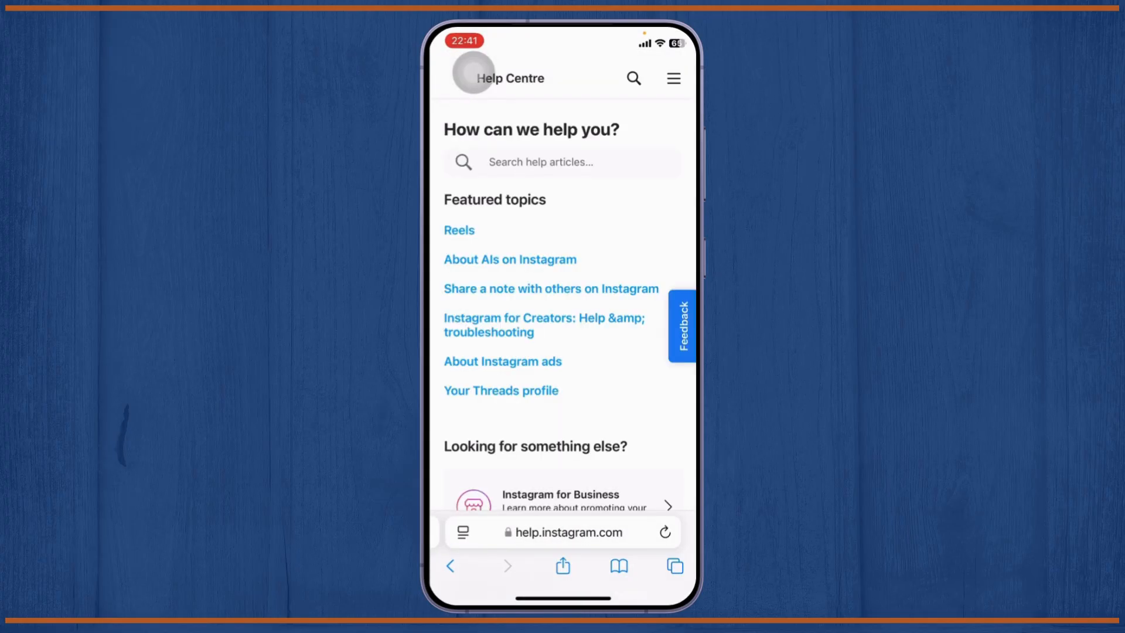
{"action": "scroll", "scroll_direction": "down", "scroll_amount": 3}
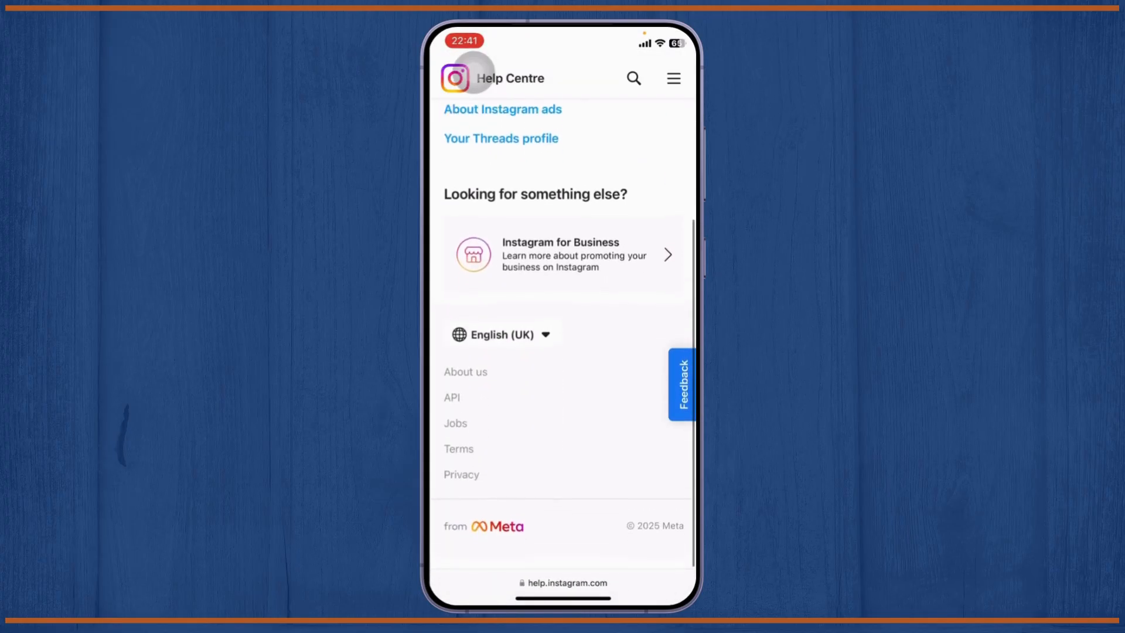
{"action": "scroll", "scroll_direction": "up", "scroll_amount": 3}
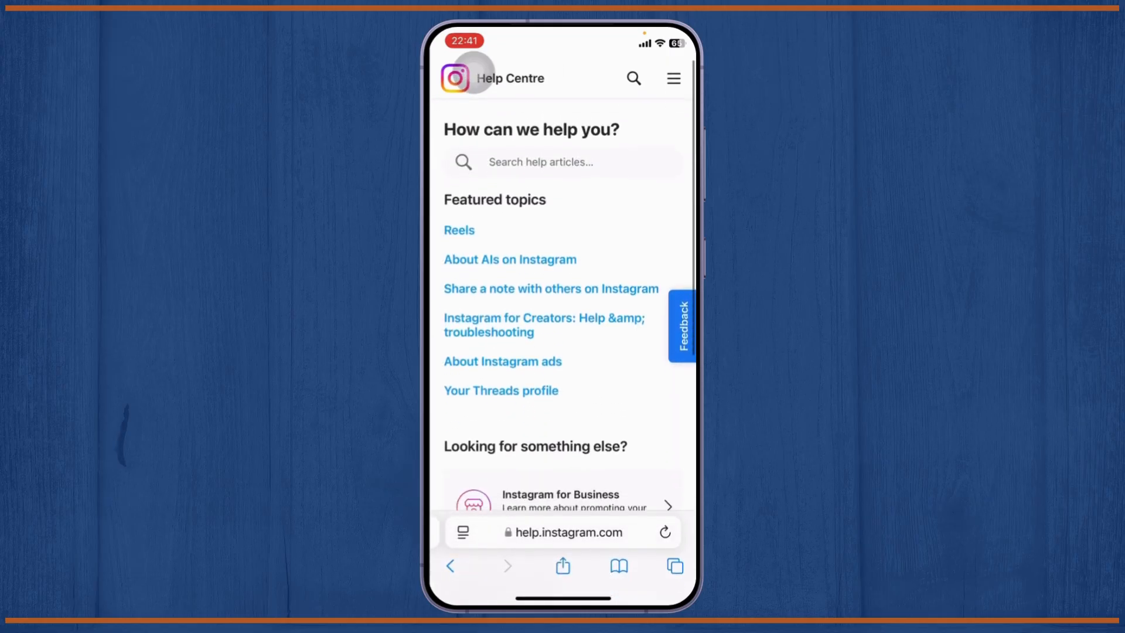
{"action": "left_click", "coordinate": [562, 162]}
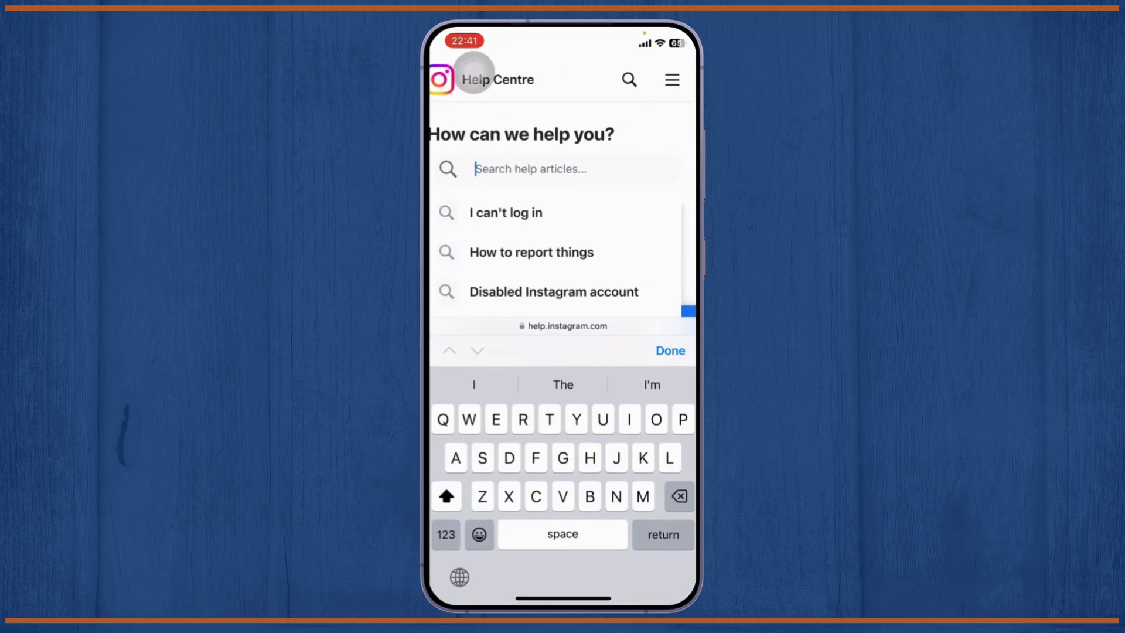
- Load the 'Disabled Instagram account' article, answer No to 'Was this helpful?' and choose Other
{"action": "left_click", "coordinate": [553, 291]}
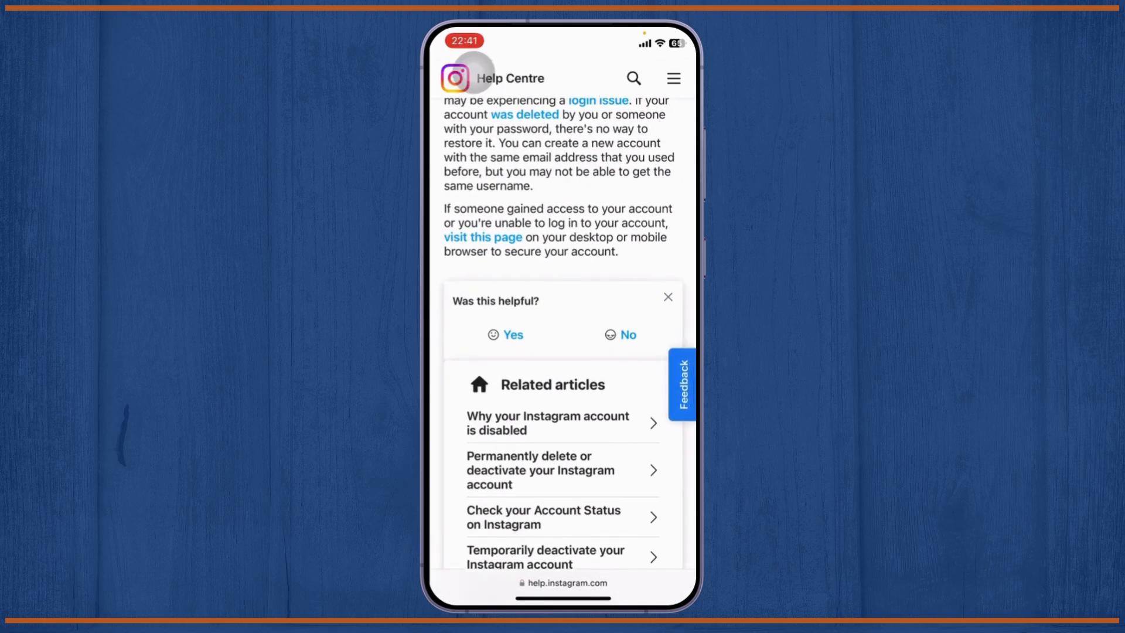
{"action": "left_click", "coordinate": [626, 334]}
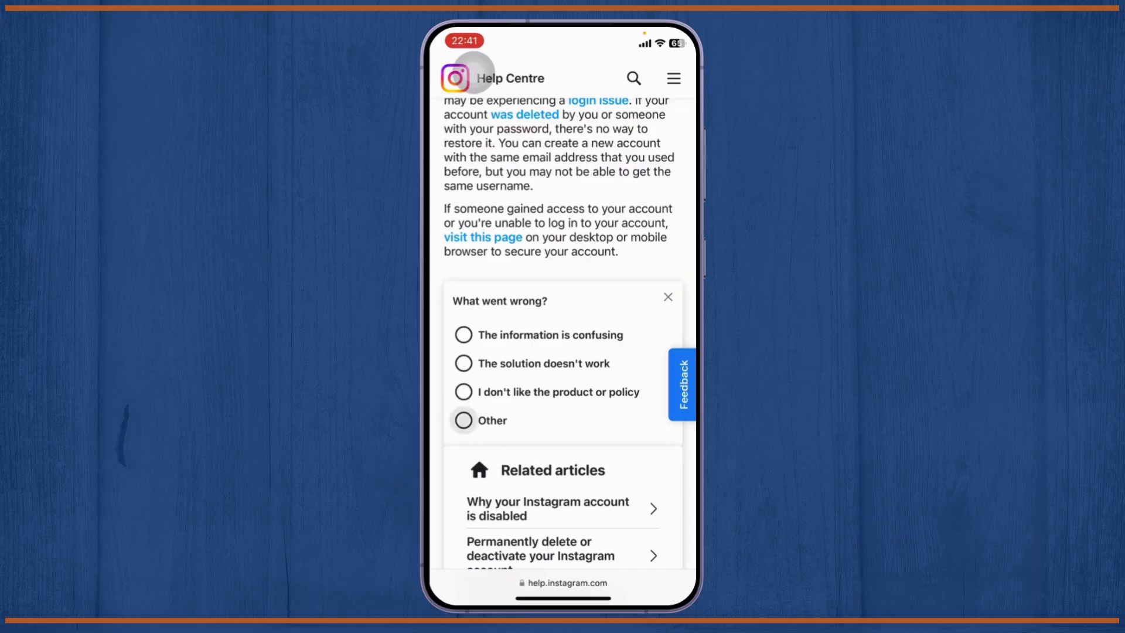
{"action": "left_click", "coordinate": [464, 420]}
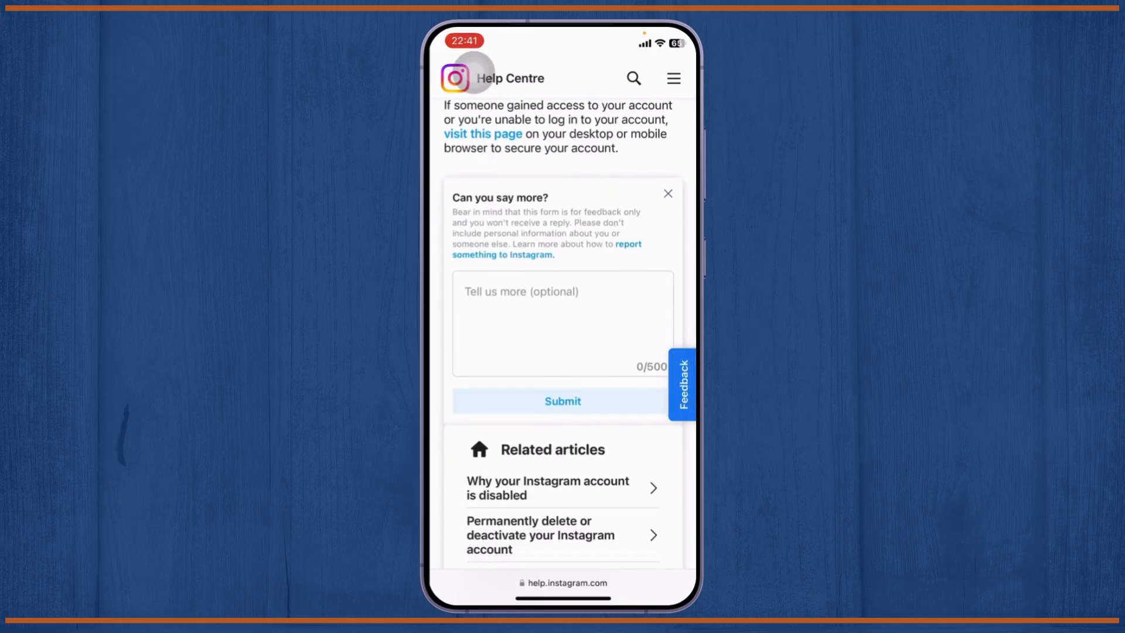
- Write 'There has been misunderstanding' and 'I need instgram back' in the Tell us more box
{"action": "left_click", "coordinate": [562, 324]}
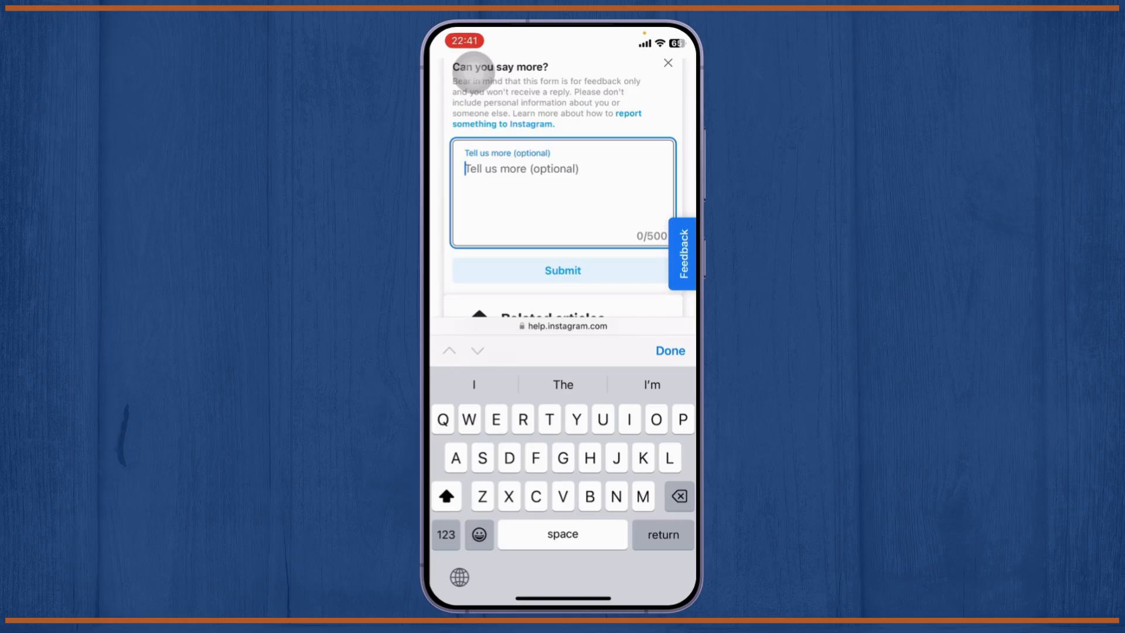
{"action": "type", "text": "There has"}
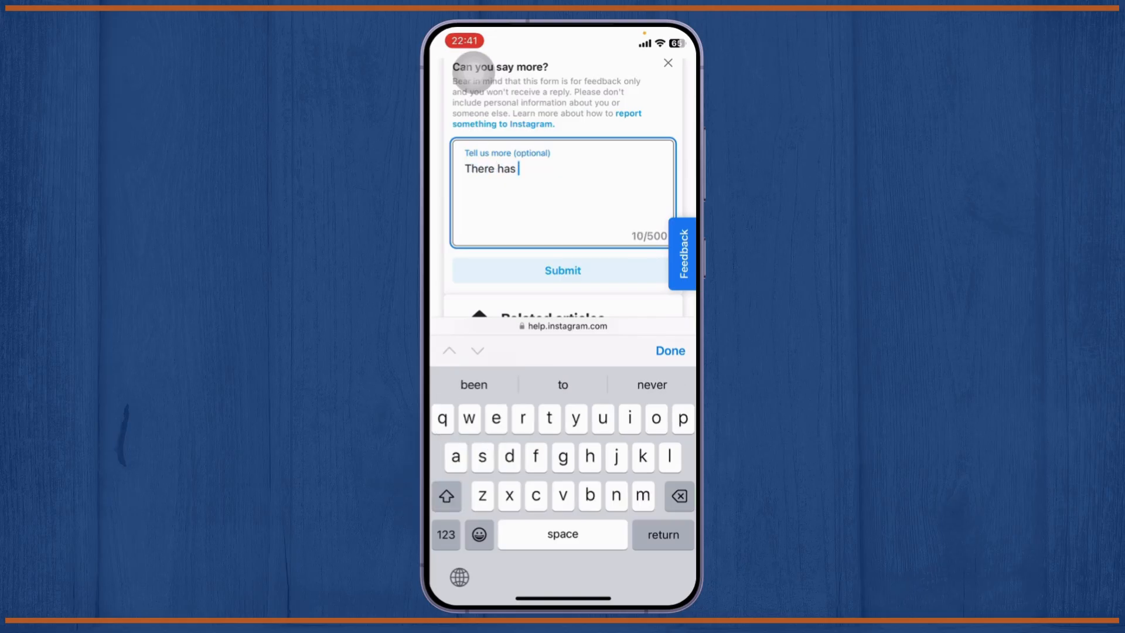
{"action": "left_click", "coordinate": [473, 384]}
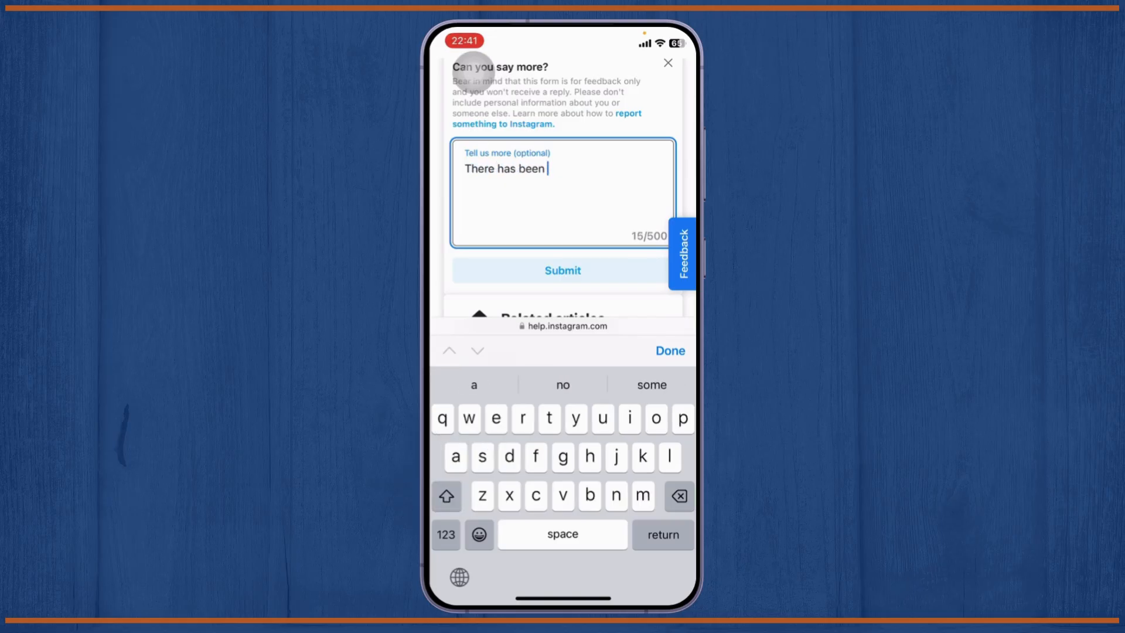
{"action": "type", "text": "misunderstanding"}
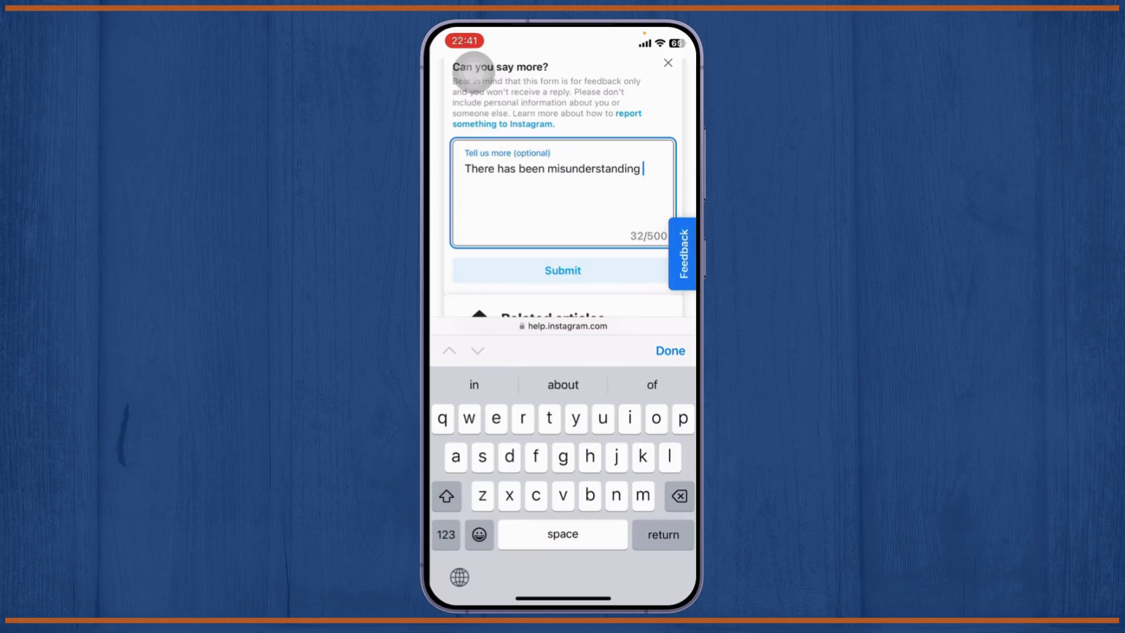
{"action": "key", "text": "return"}
{"action": "type", "text": "I need inst"}
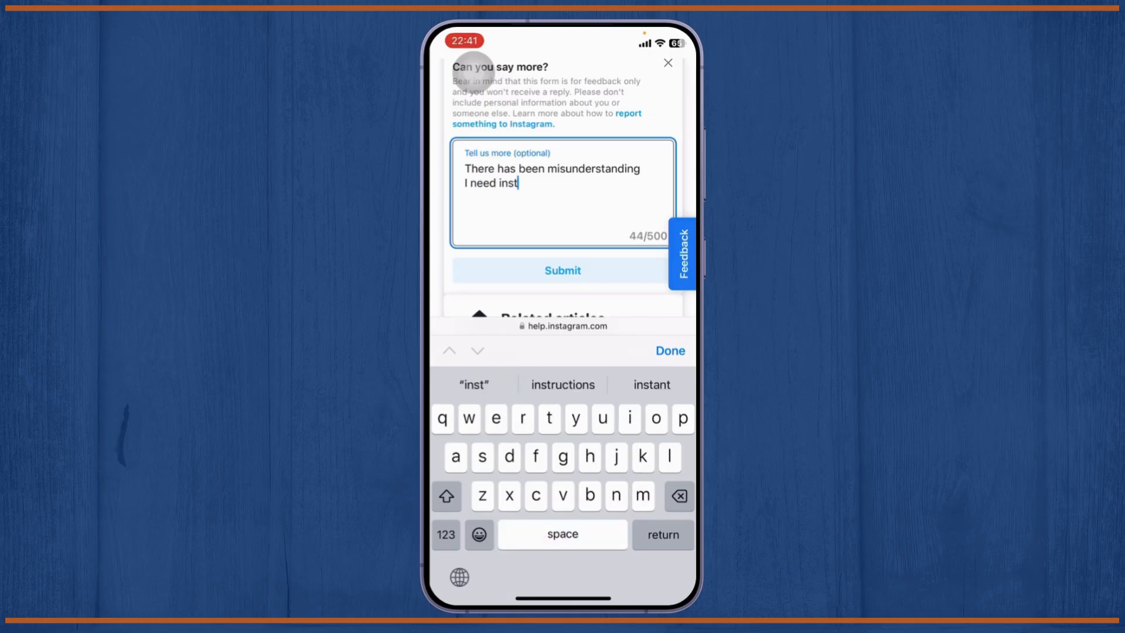
{"action": "type", "text": "gram"}
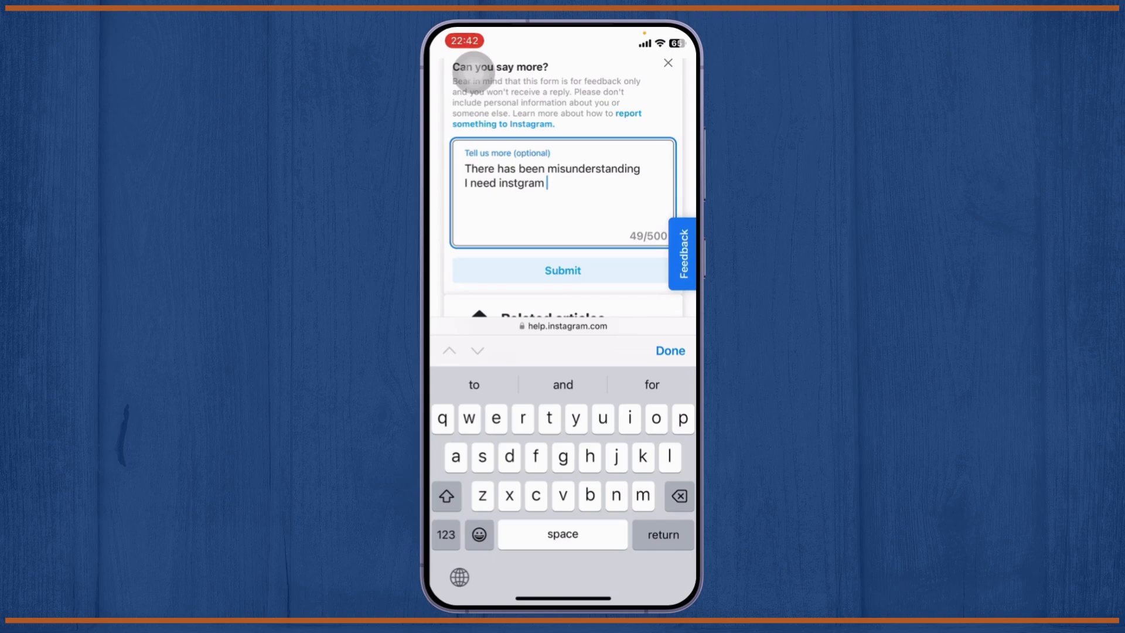
{"action": "type", "text": "back"}
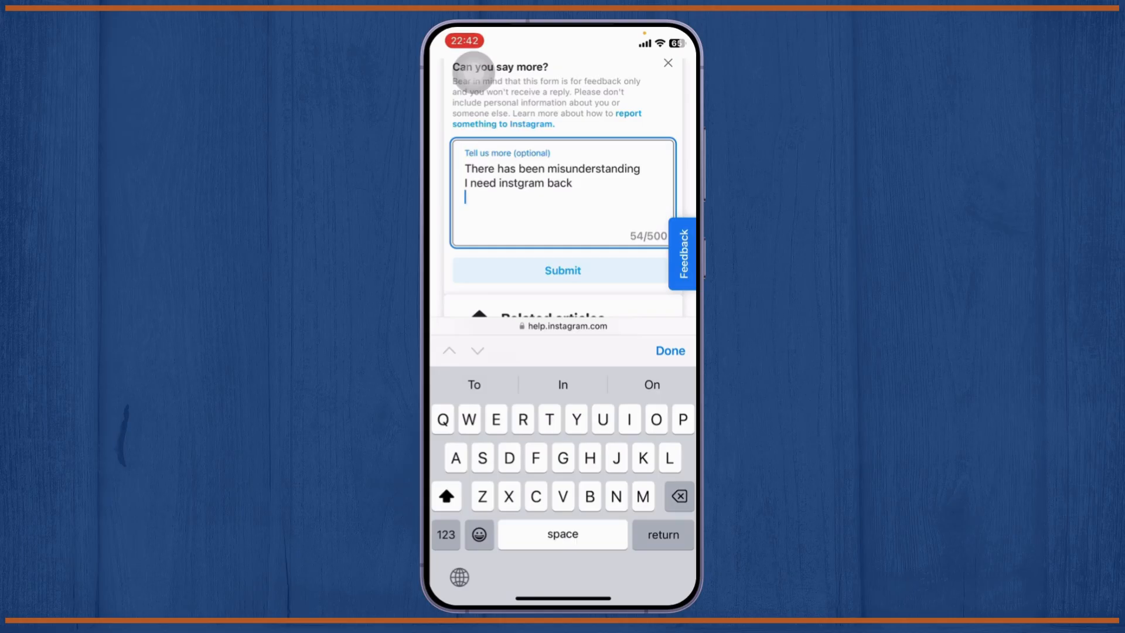
{"action": "scroll", "scroll_direction": "down", "scroll_amount": 3}
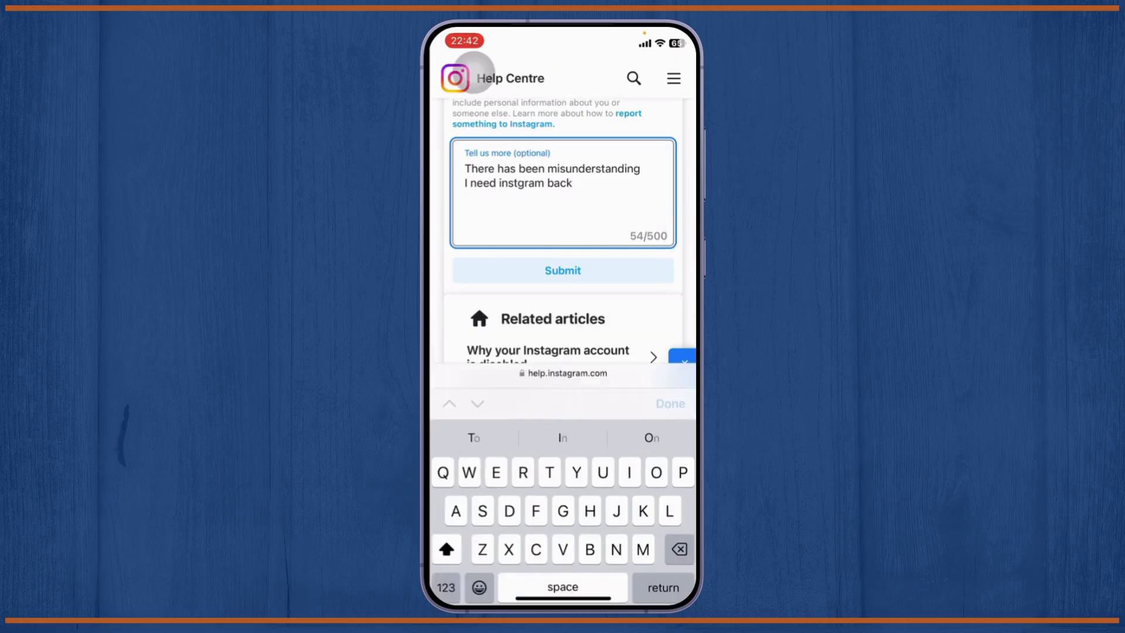
- Submit the feedback so the Thanks confirmation shows on the article
{"action": "left_click", "coordinate": [563, 271]}
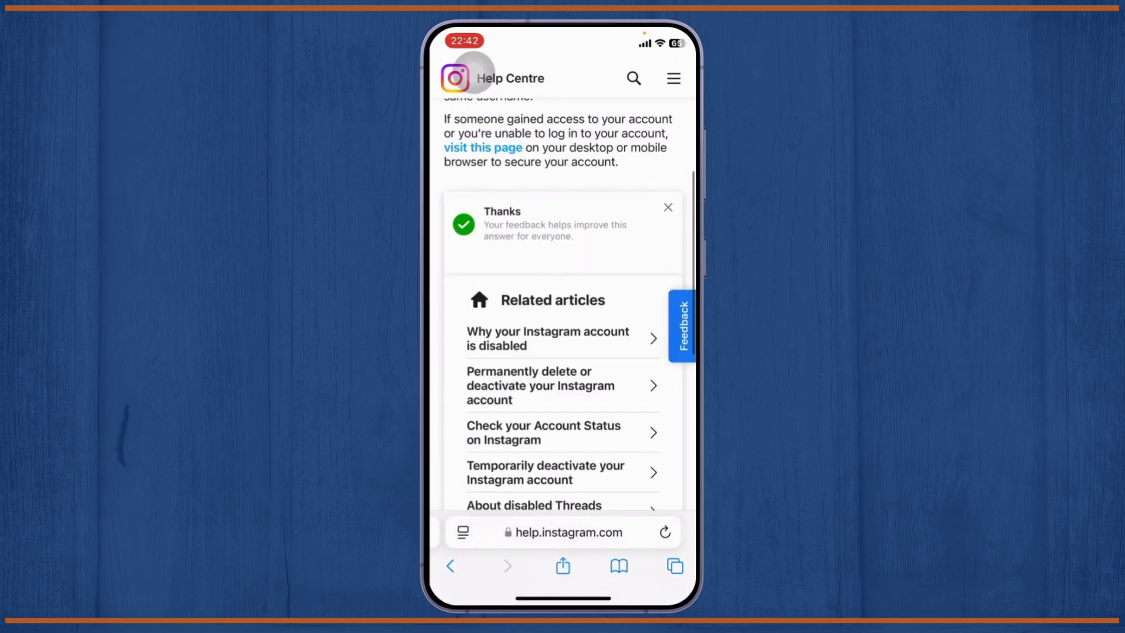
{"action": "scroll", "scroll_direction": "up", "scroll_amount": 3}
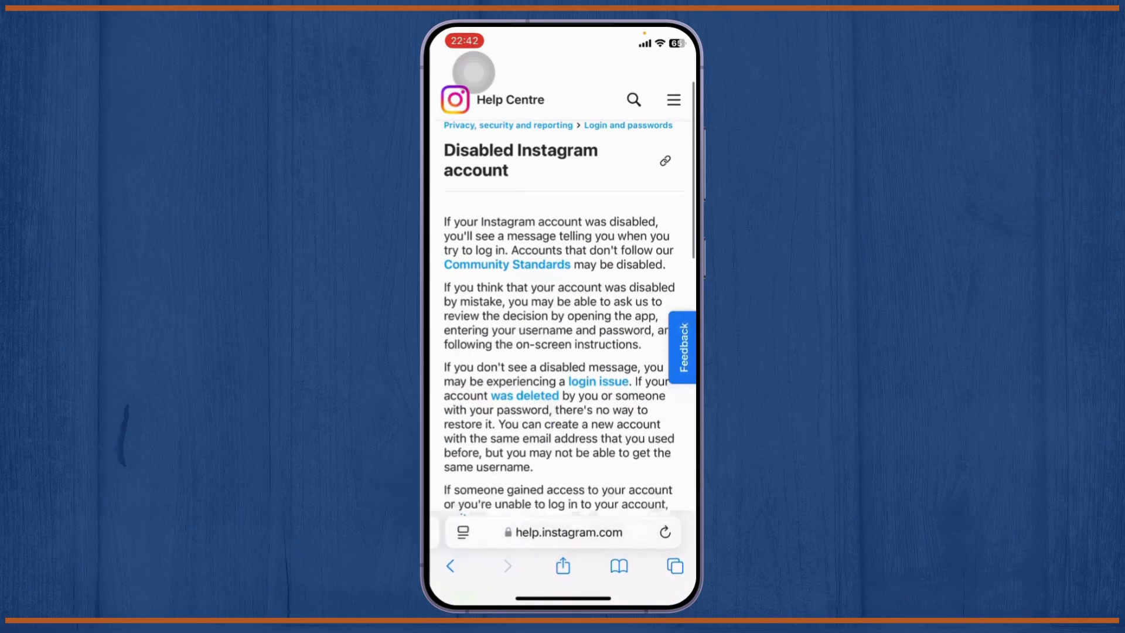